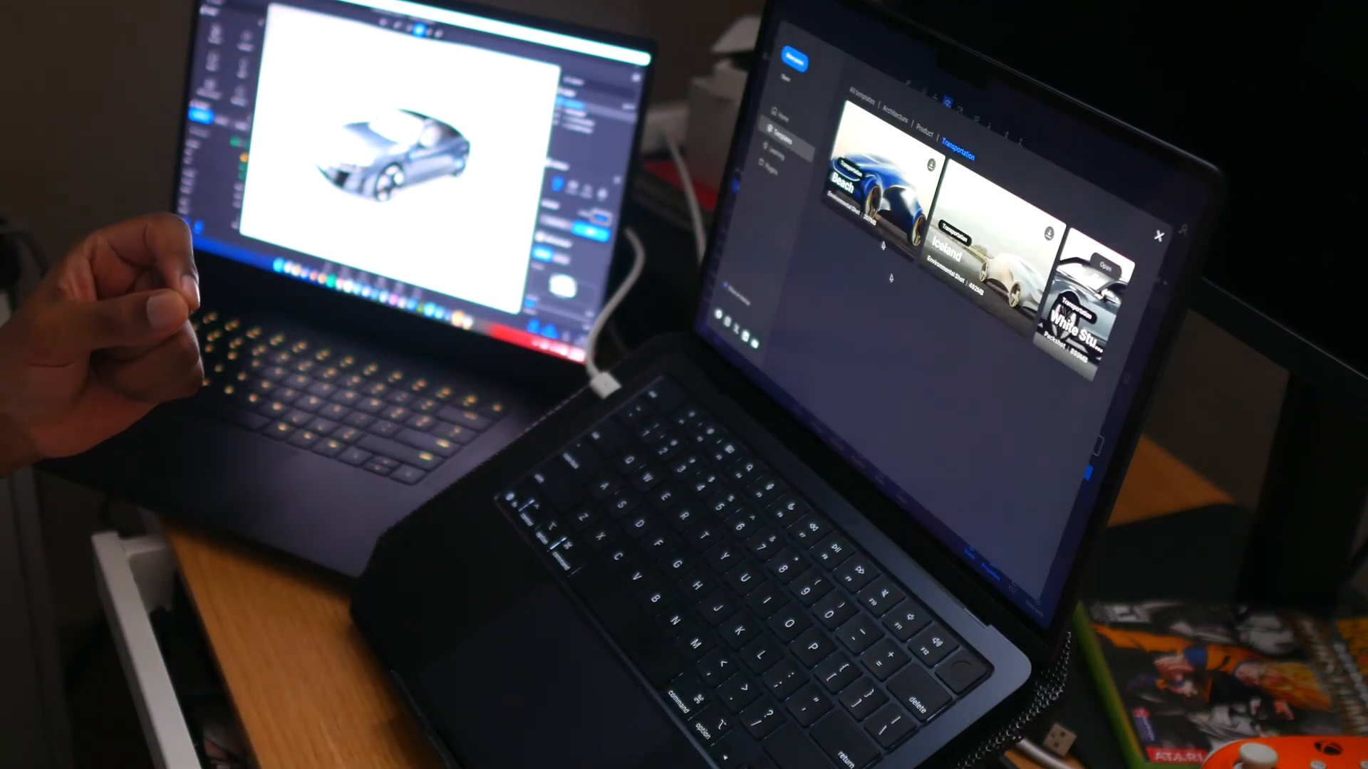
Open Spotlight Search over the work table shoe scene on the MacBook.
left_click(920, 137)
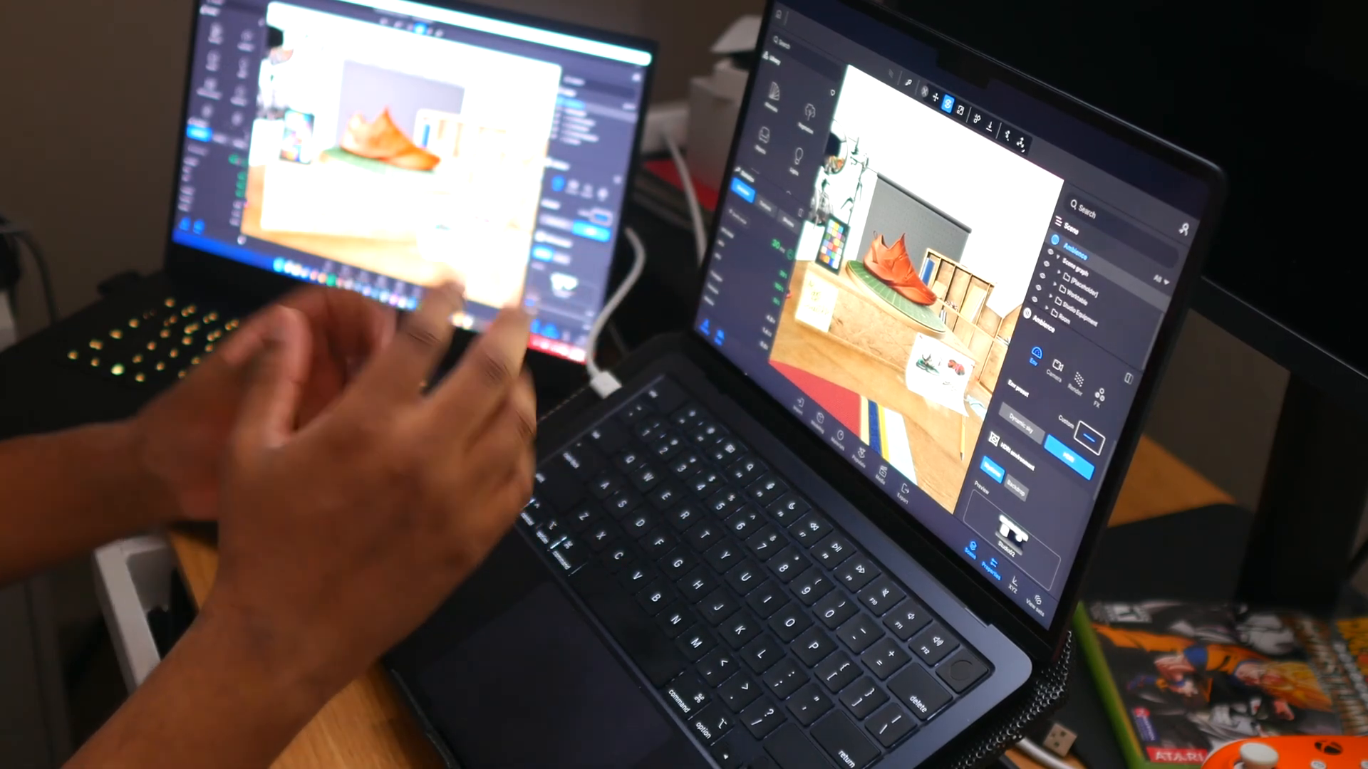
key("cmd+space")
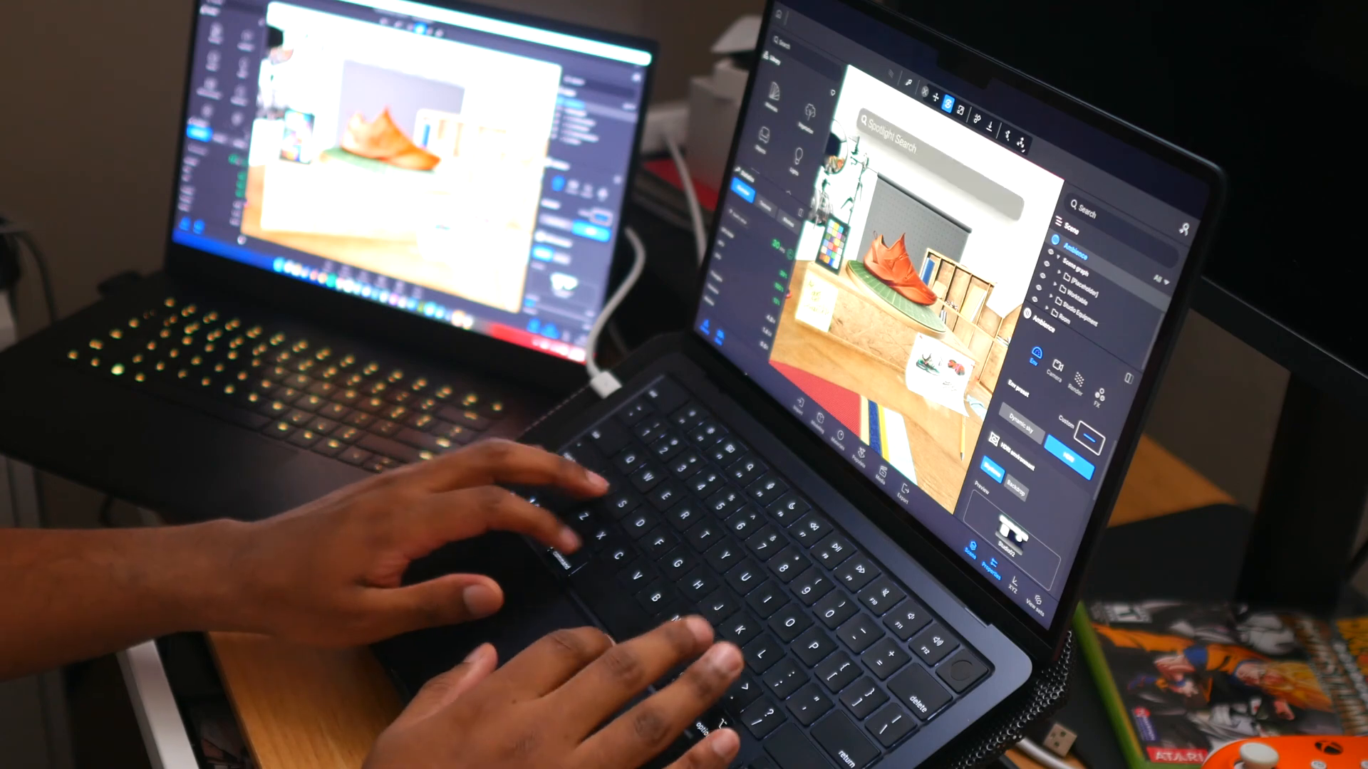